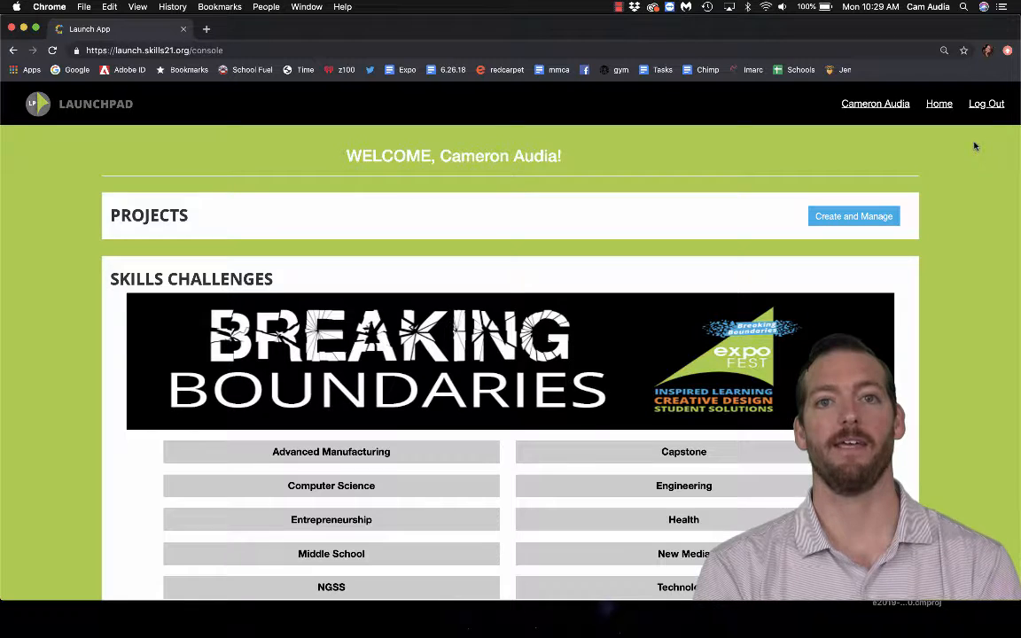
Go to the projects Create and Manage page from the welcome console.
click(853, 216)
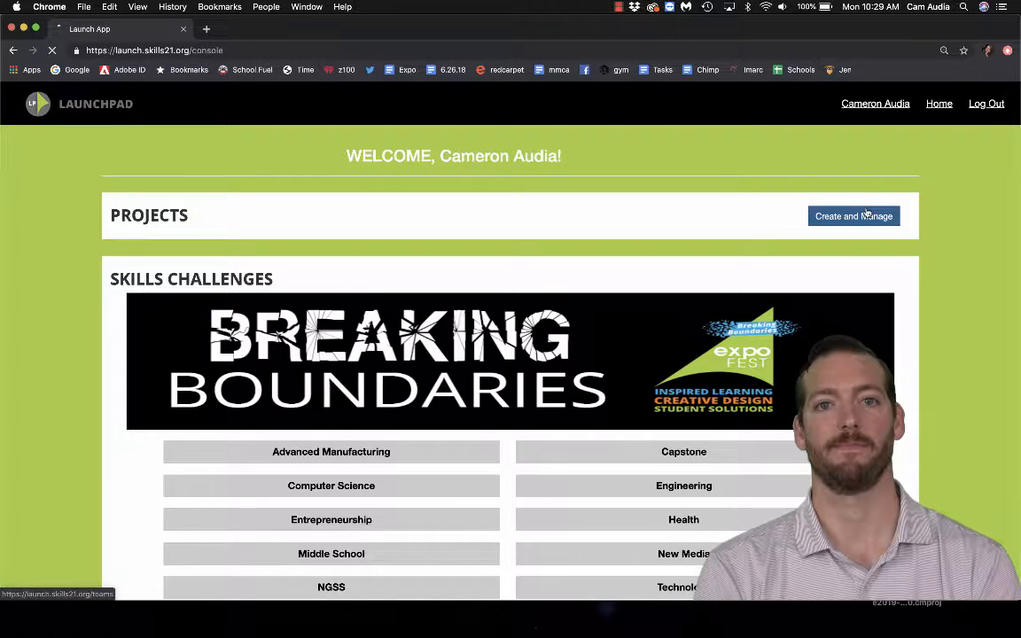
Submit an EdAdvance Entrepreneurship project named 'My Project's Name' to My Projects.
click(853, 216)
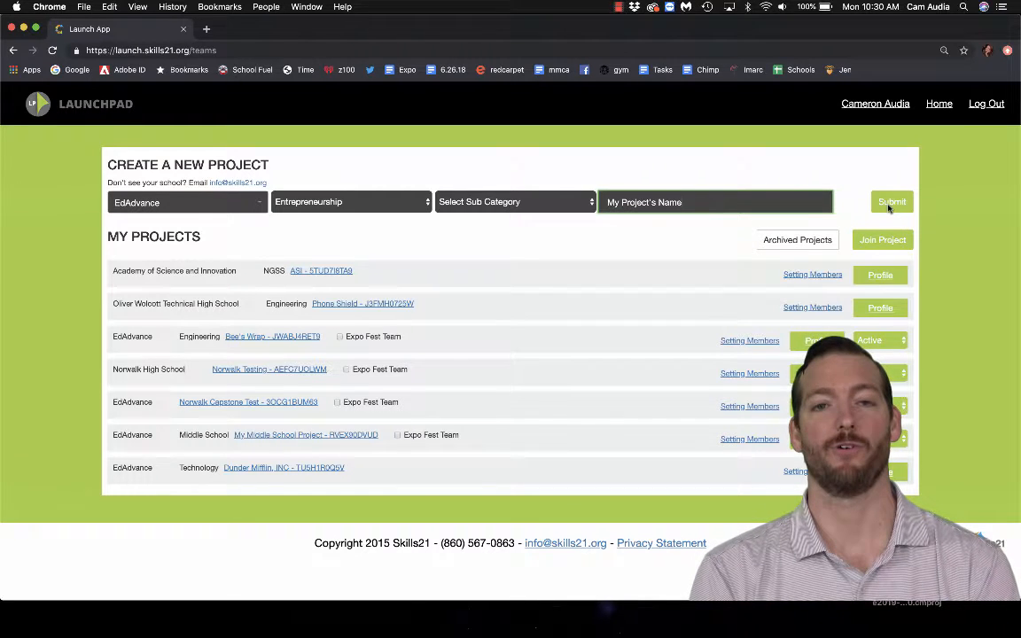
click(892, 202)
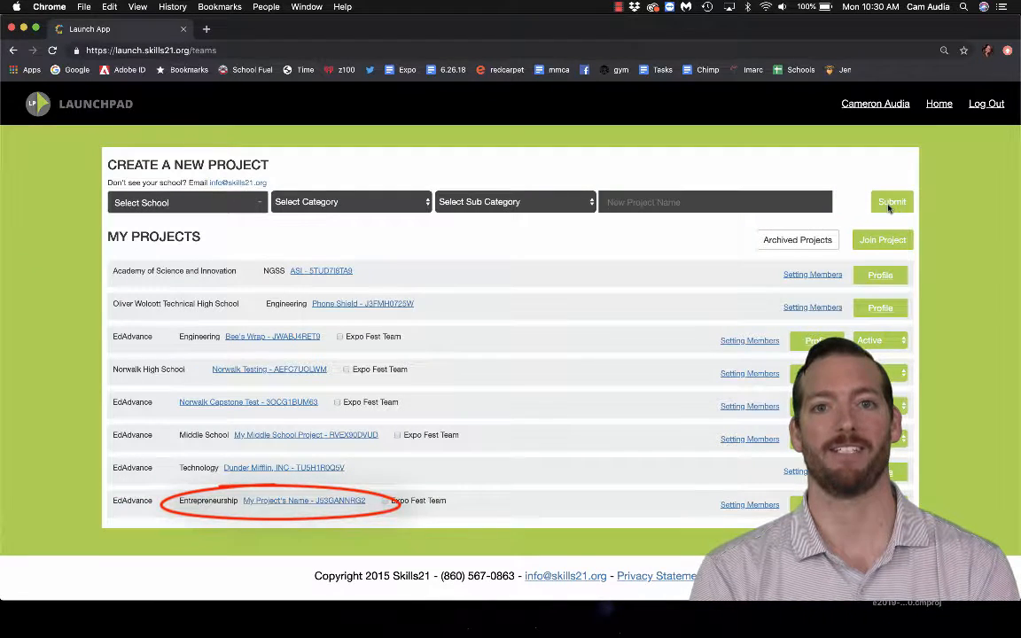